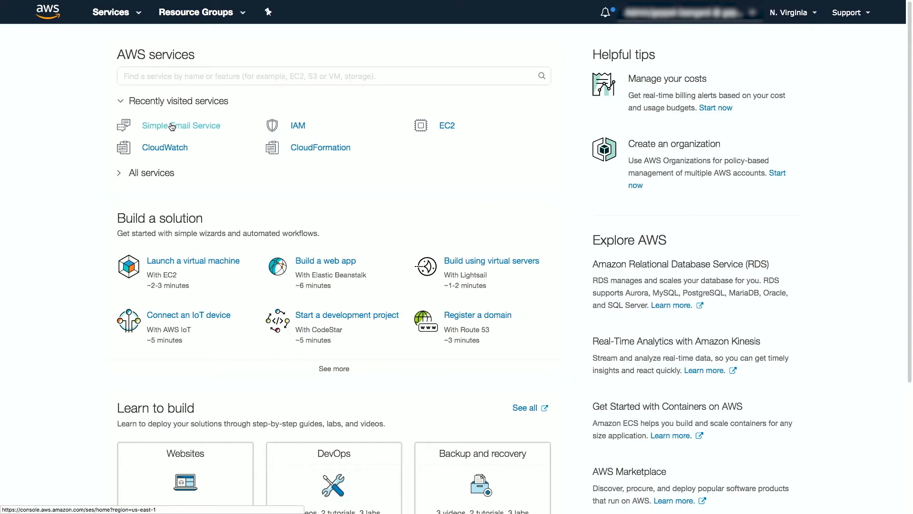
# Step: Add a new sender address under SES Email Addresses and confirm it via the verification email link
pyautogui.click(181, 126)
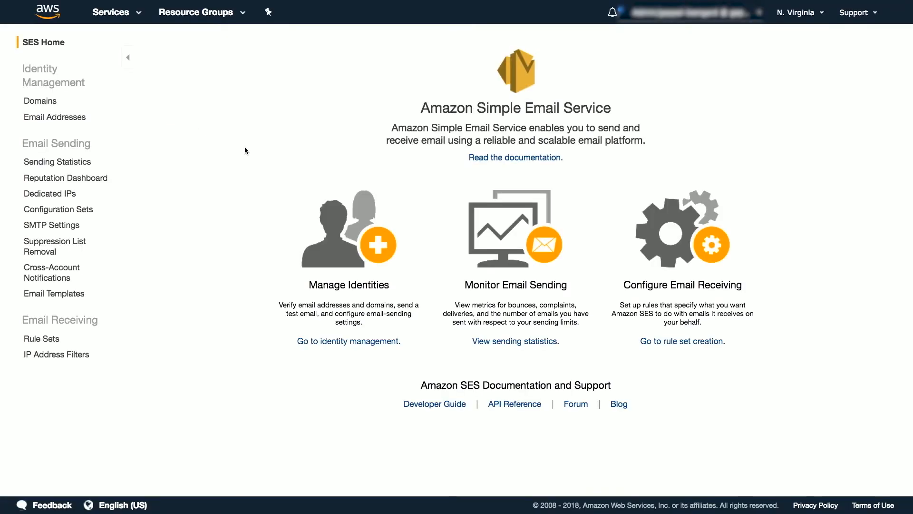
pyautogui.moveTo(294, 167)
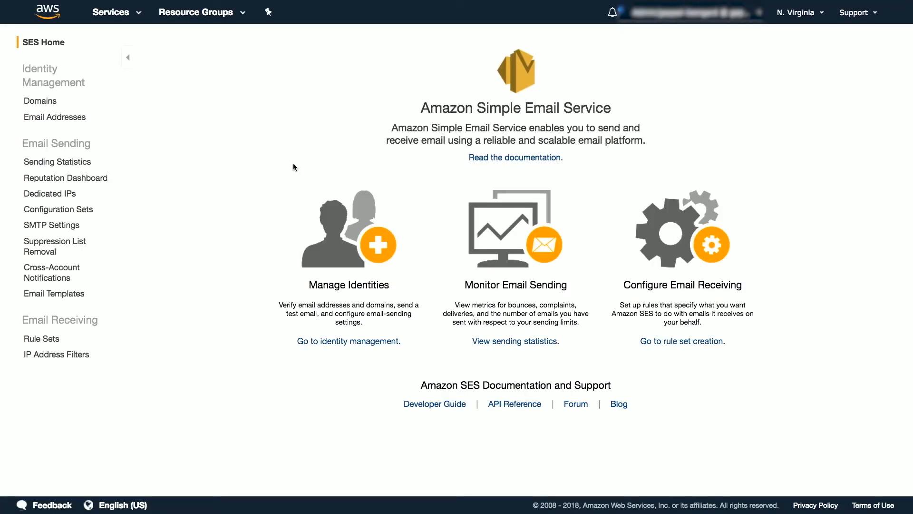
pyautogui.moveTo(54, 117)
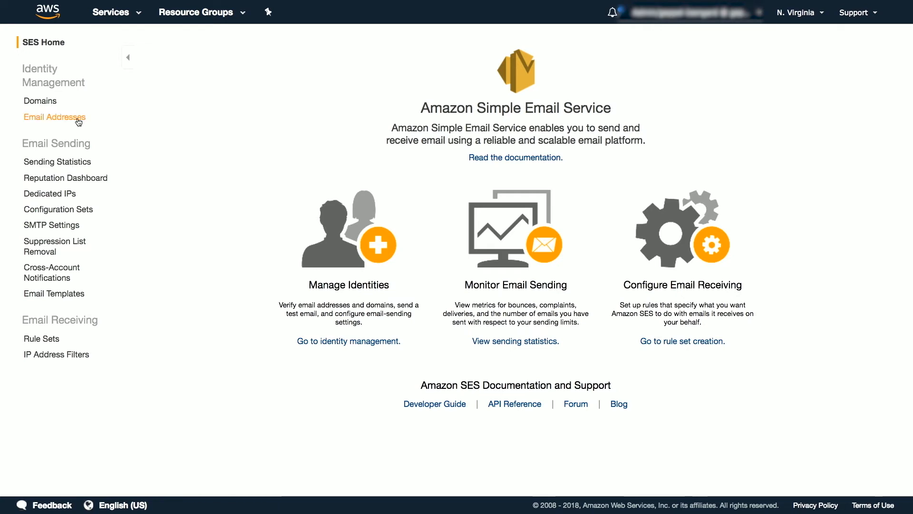
pyautogui.click(54, 117)
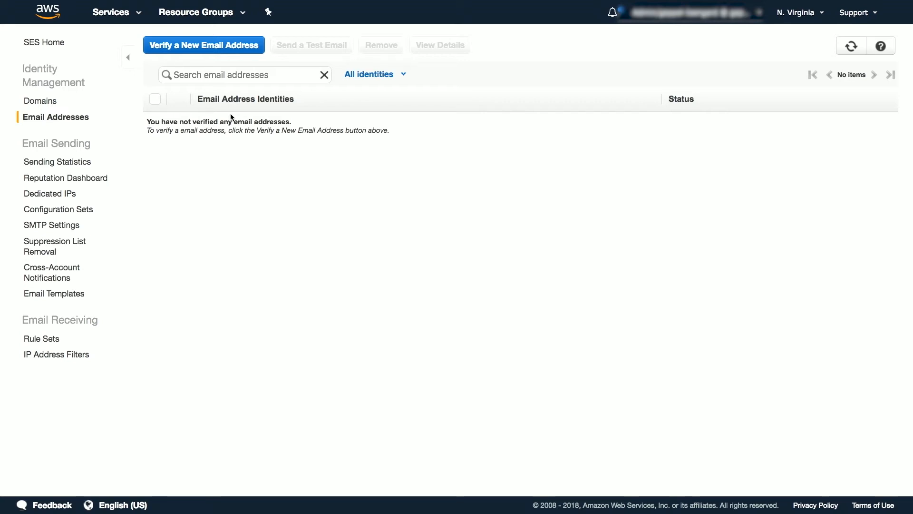
pyautogui.click(203, 44)
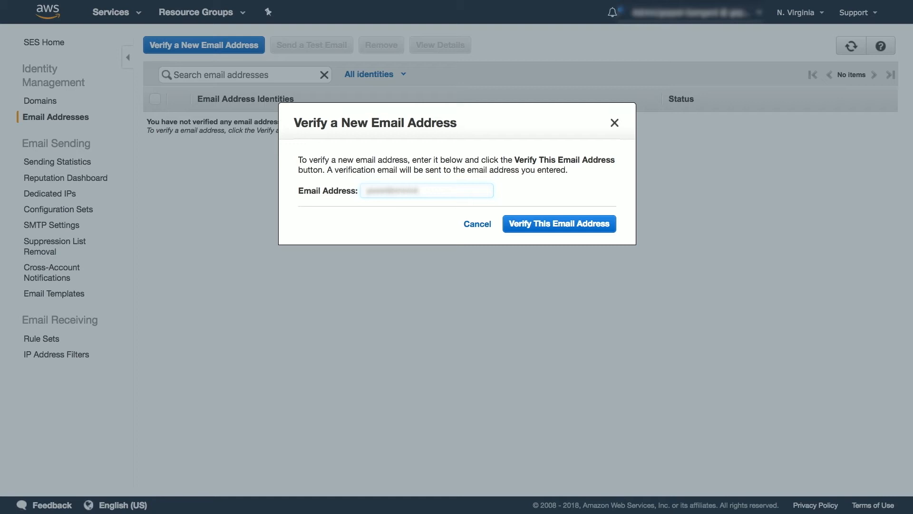
pyautogui.click(559, 223)
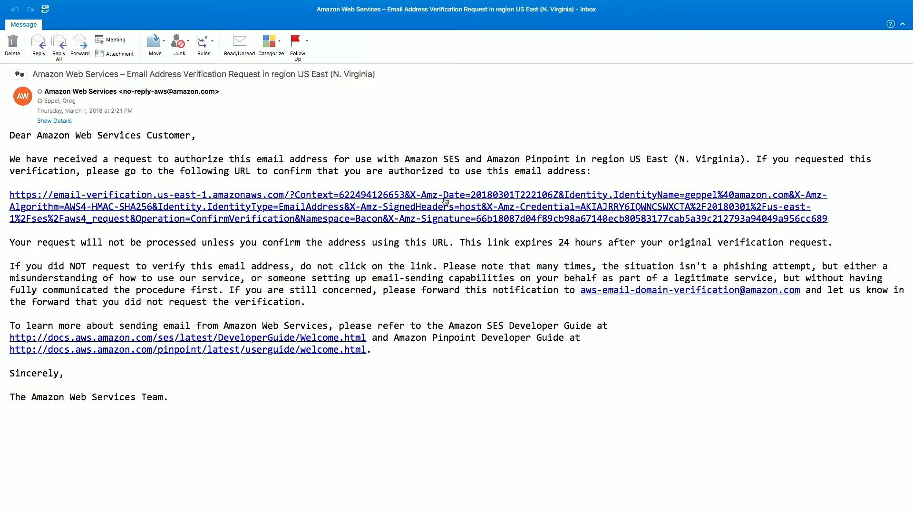
pyautogui.click(418, 194)
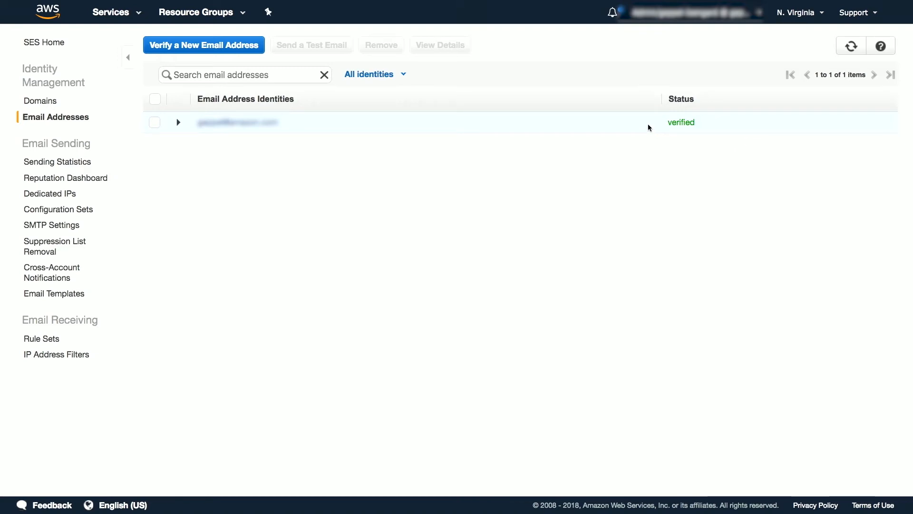
pyautogui.moveTo(375, 130)
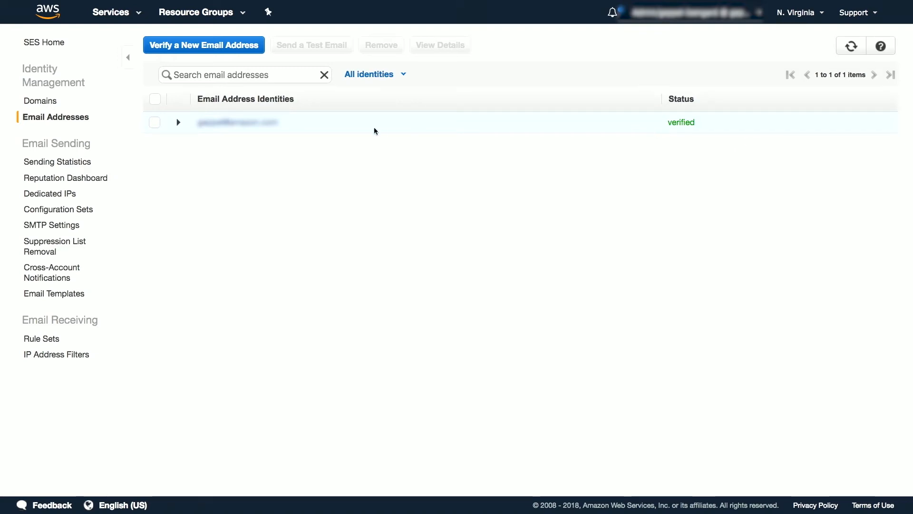
# Step: Create SMTP credentials from SMTP Settings, accepting the default IAM user name
pyautogui.click(52, 224)
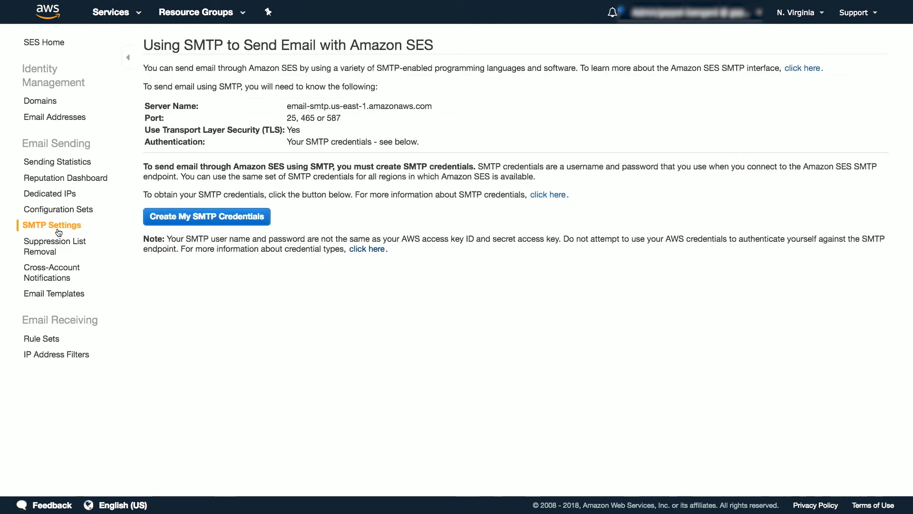
pyautogui.moveTo(363, 227)
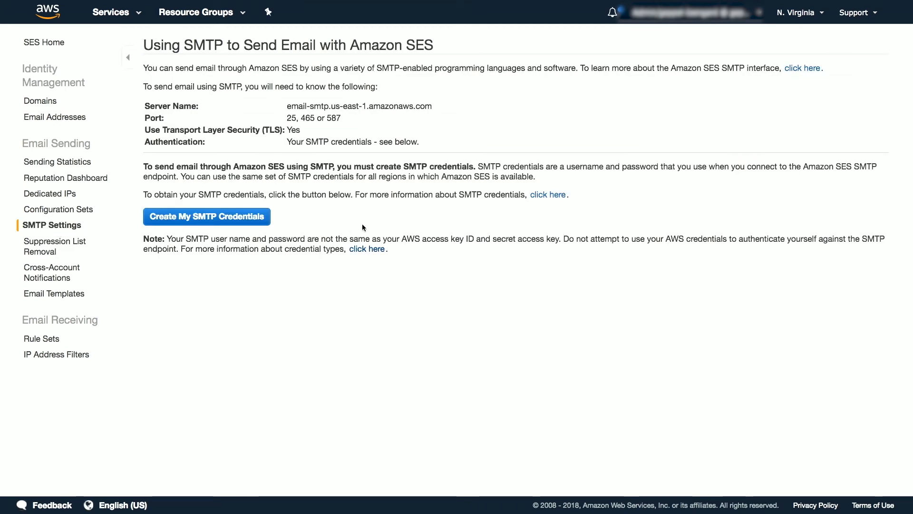
pyautogui.moveTo(269, 234)
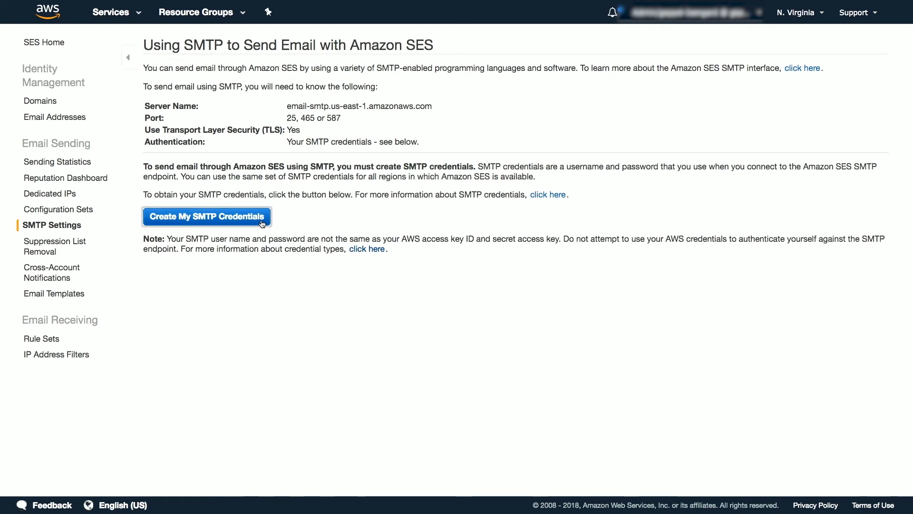
pyautogui.click(206, 216)
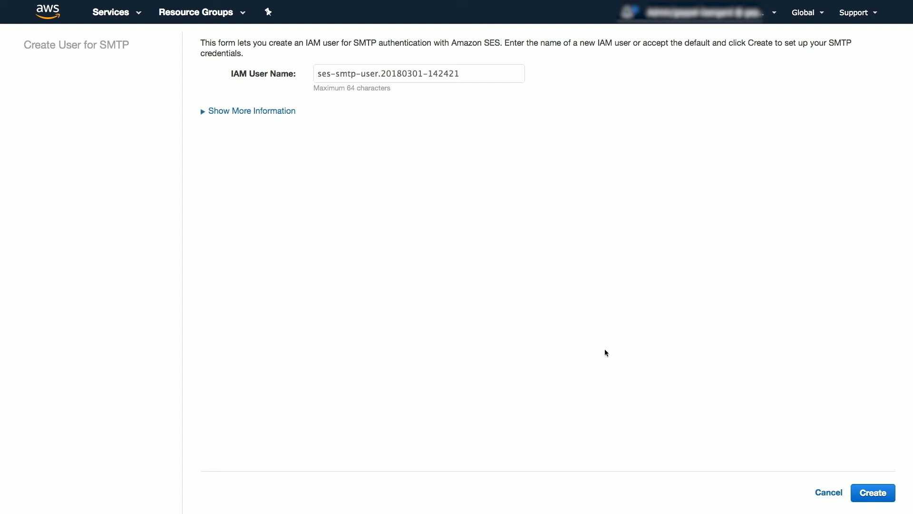
pyautogui.moveTo(602, 351)
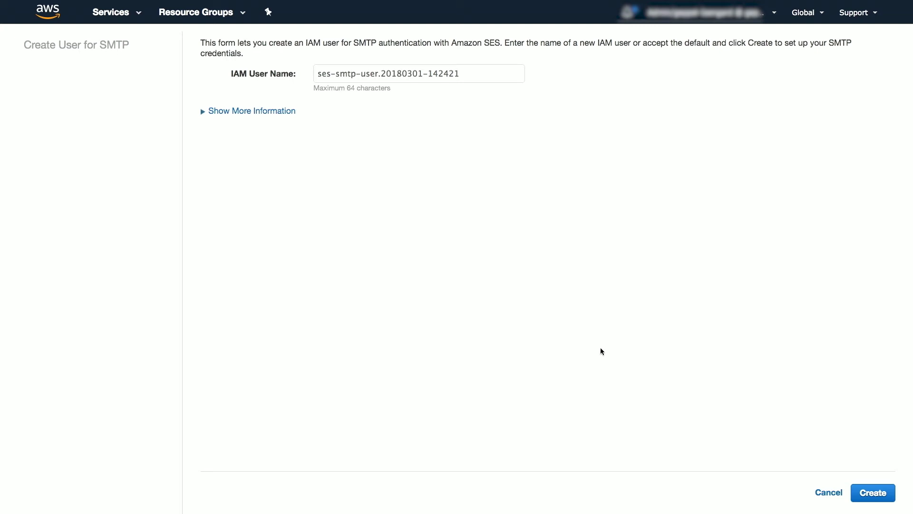
pyautogui.click(873, 492)
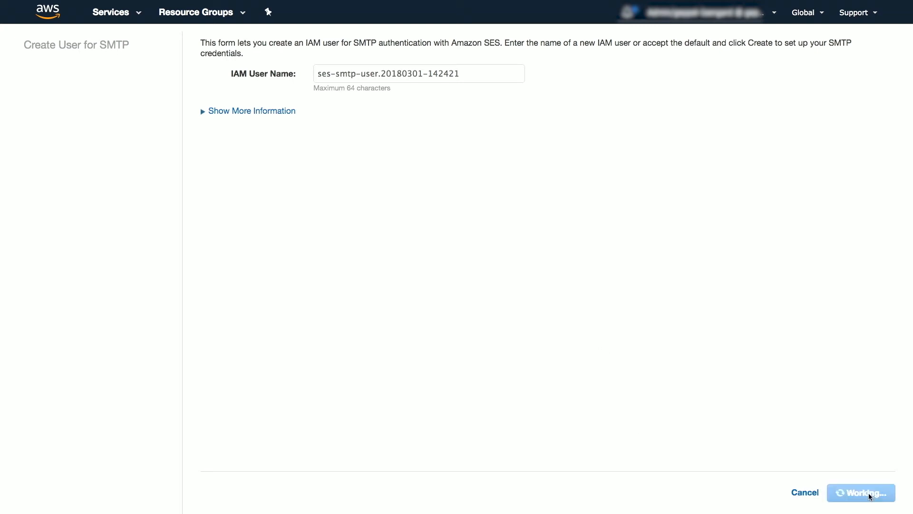
pyautogui.click(861, 492)
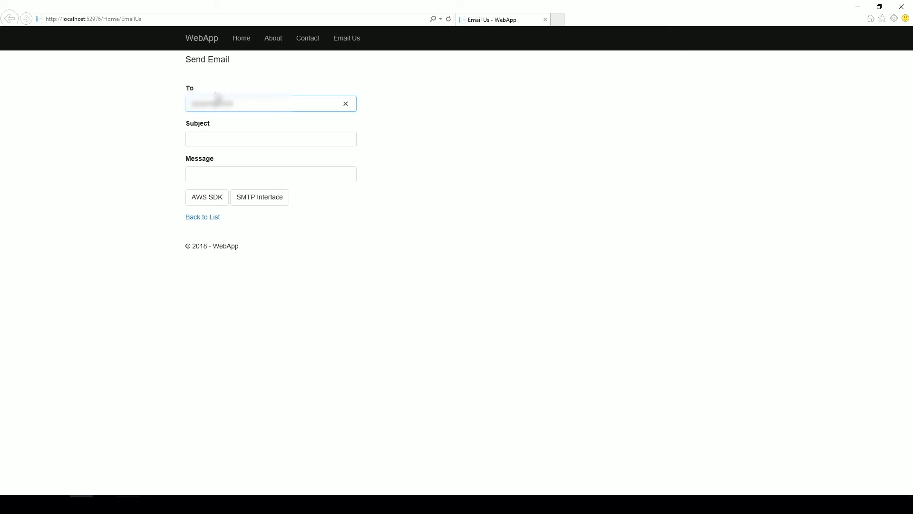
# Step: Enter 'This is a test subject' and 'This is a test message' in the Send Email form
pyautogui.write('T')
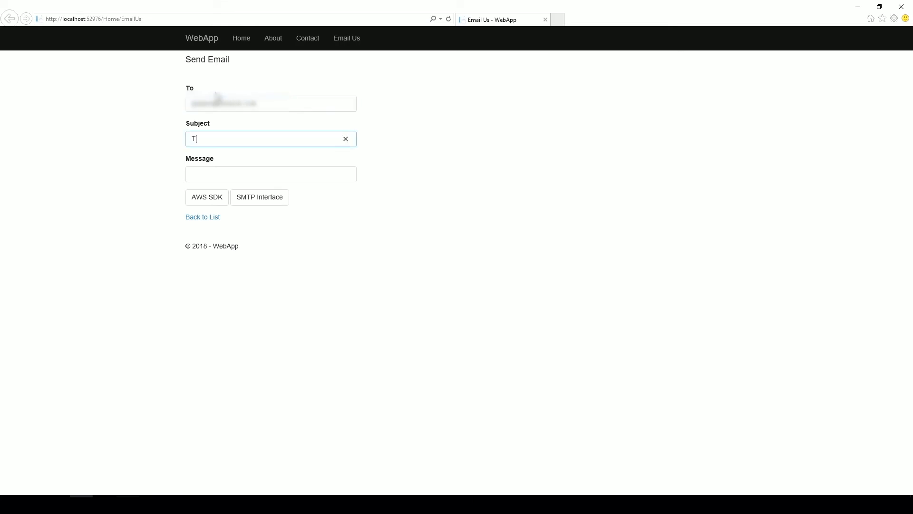
pyautogui.write('his is a test su')
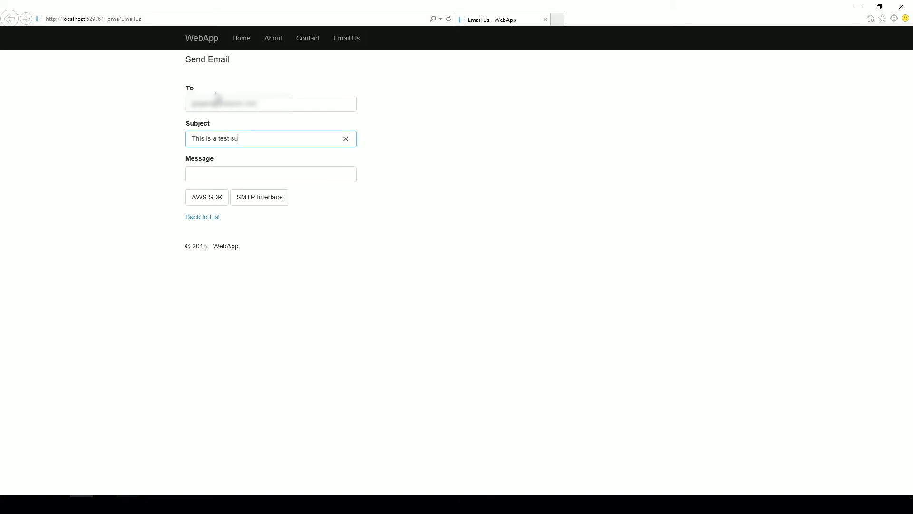
pyautogui.write('This is')
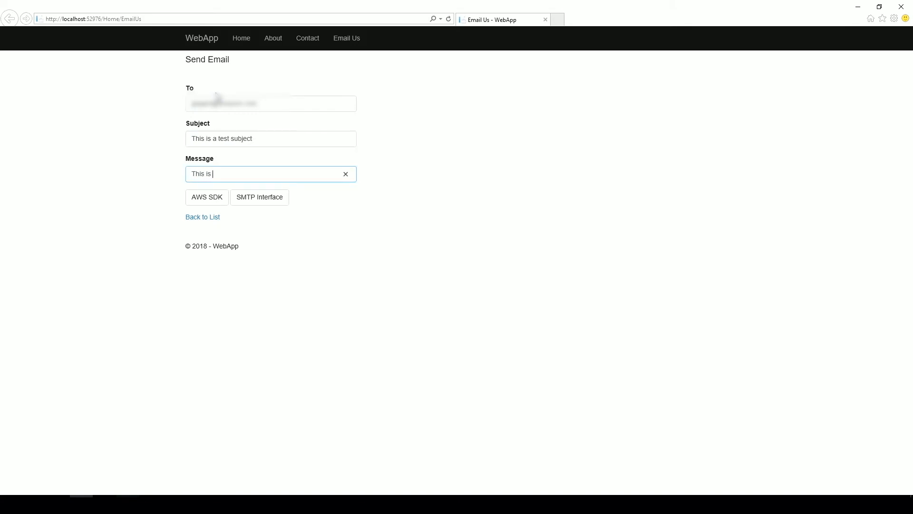
pyautogui.write('a test message')
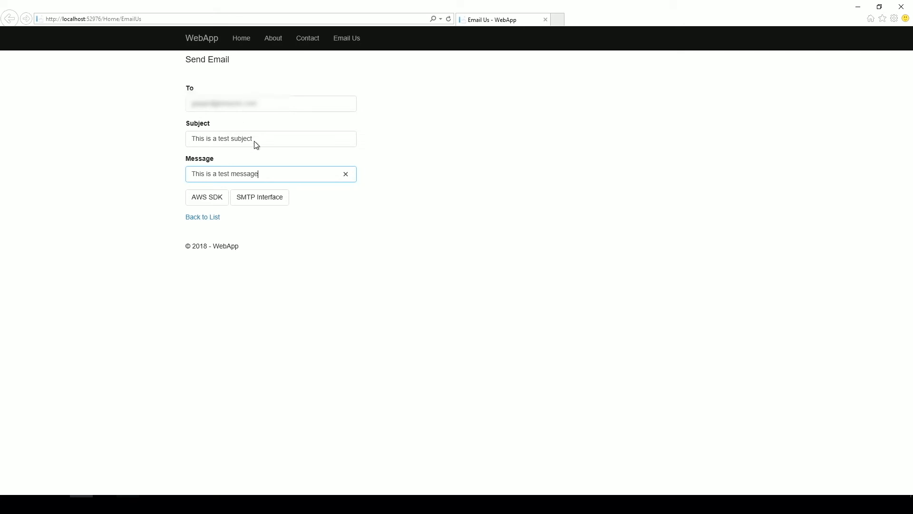
pyautogui.moveTo(206, 197)
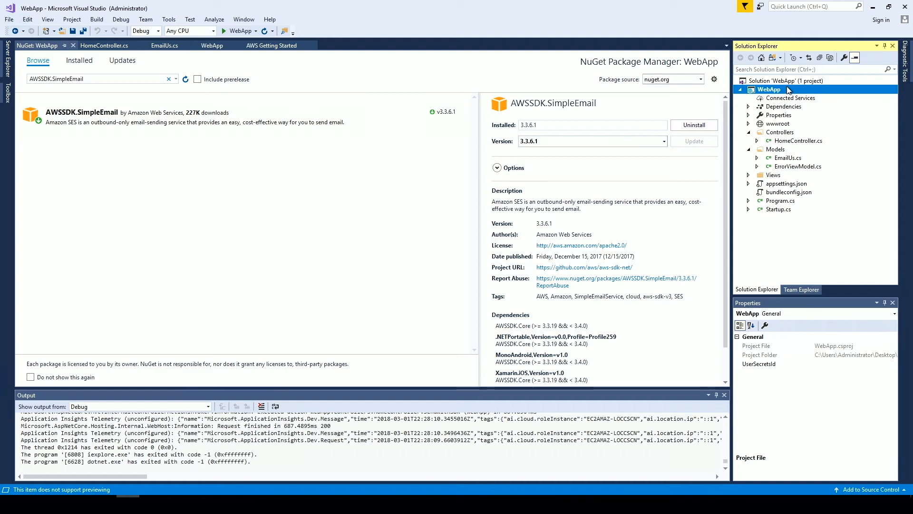
pyautogui.rightClick(769, 89)
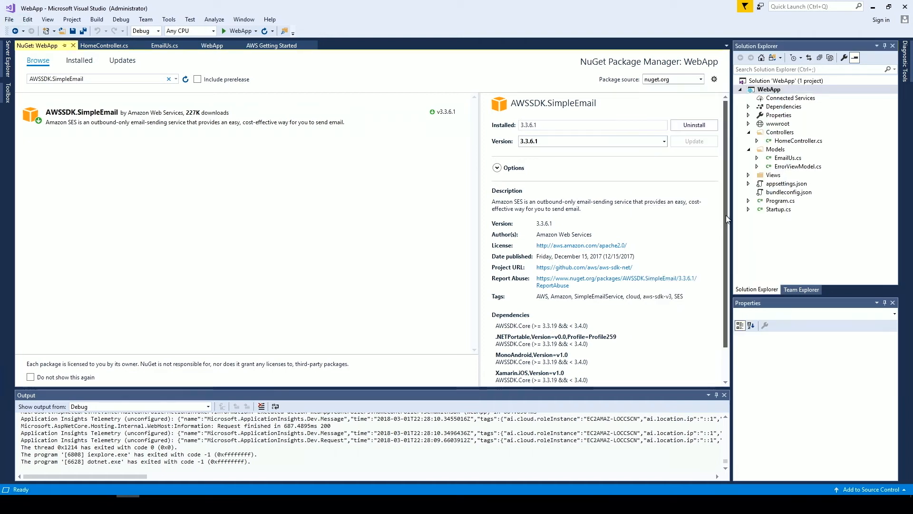
pyautogui.moveTo(655, 155)
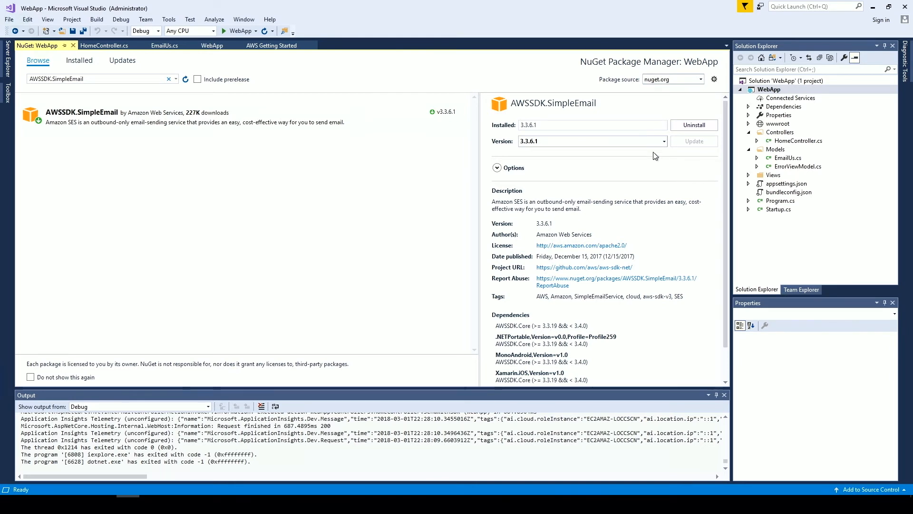
pyautogui.moveTo(675, 139)
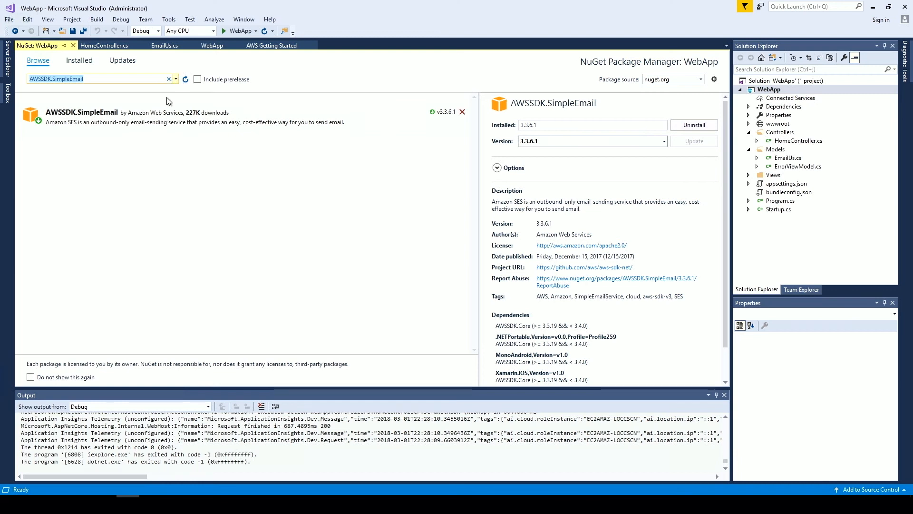
# Step: Review the SendWithSDK and SendWithSMTP methods in HomeController.cs, including SES host, port and credentials
pyautogui.click(104, 46)
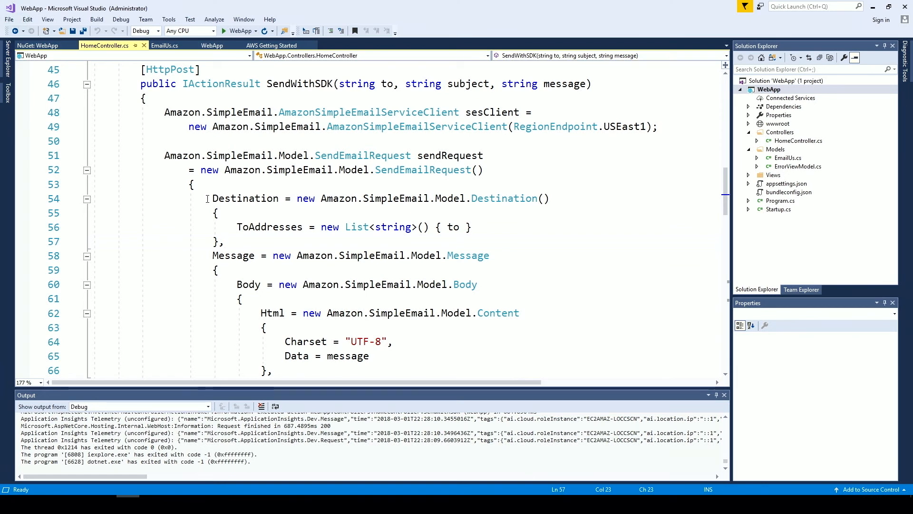
pyautogui.scroll(-3)
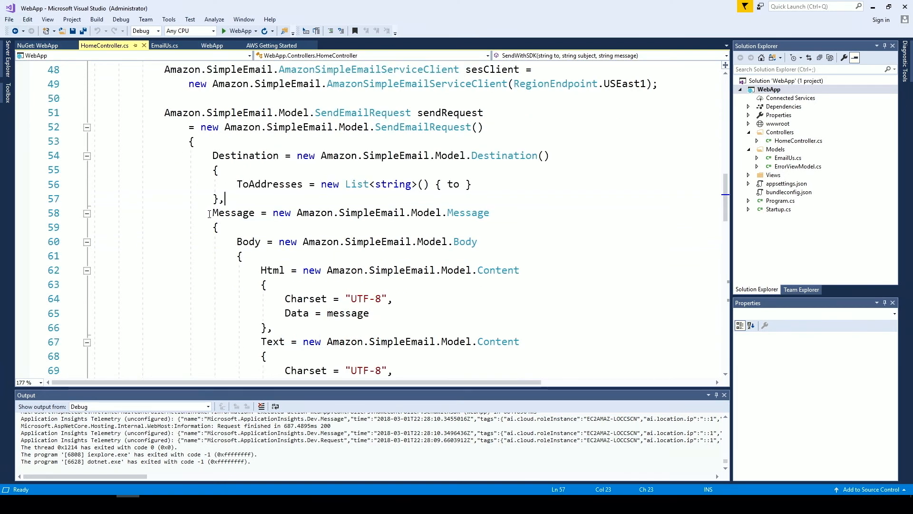
pyautogui.scroll(-3)
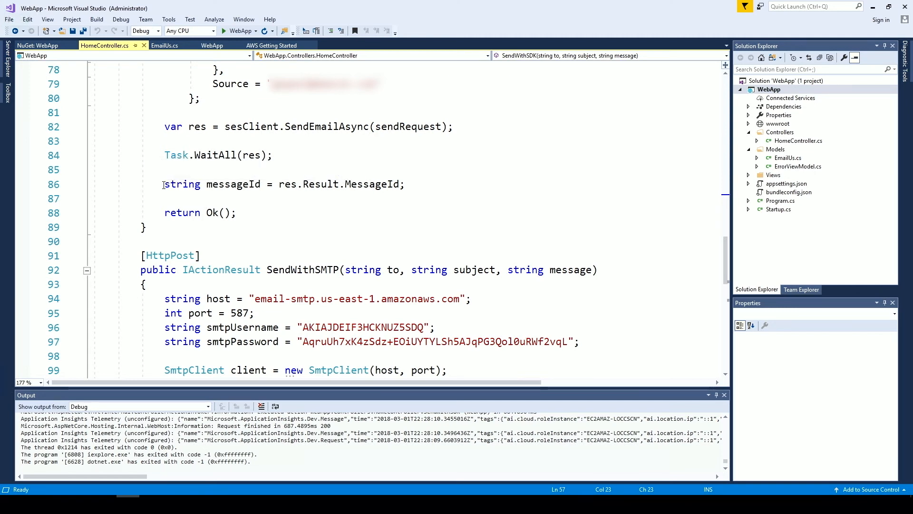
pyautogui.moveTo(183, 183)
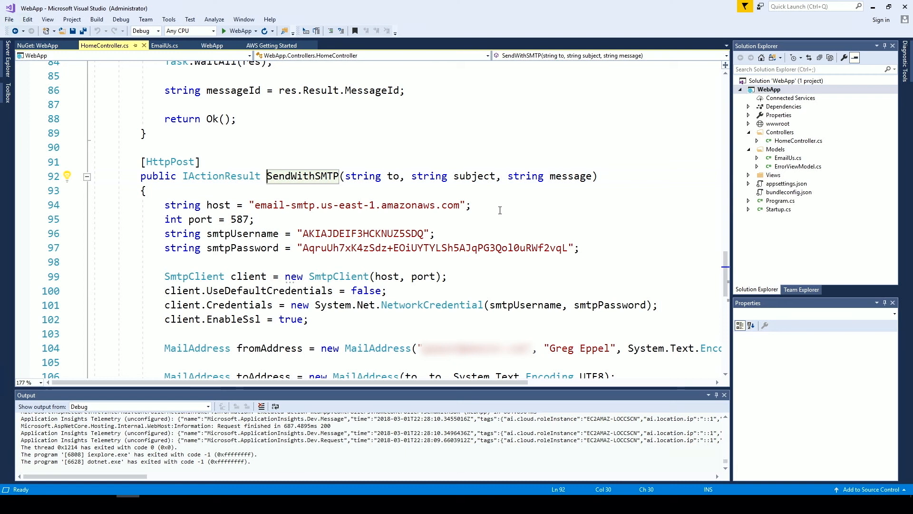
pyautogui.moveTo(526, 229)
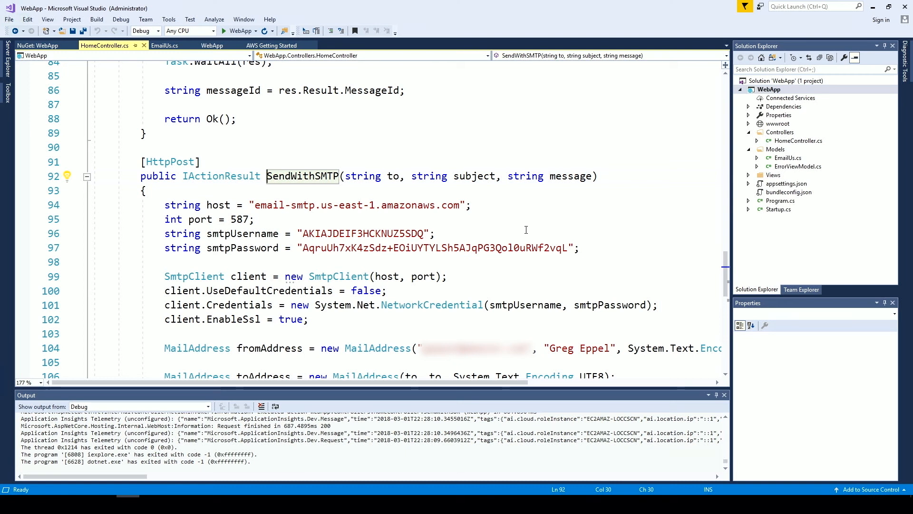
pyautogui.scroll(-3)
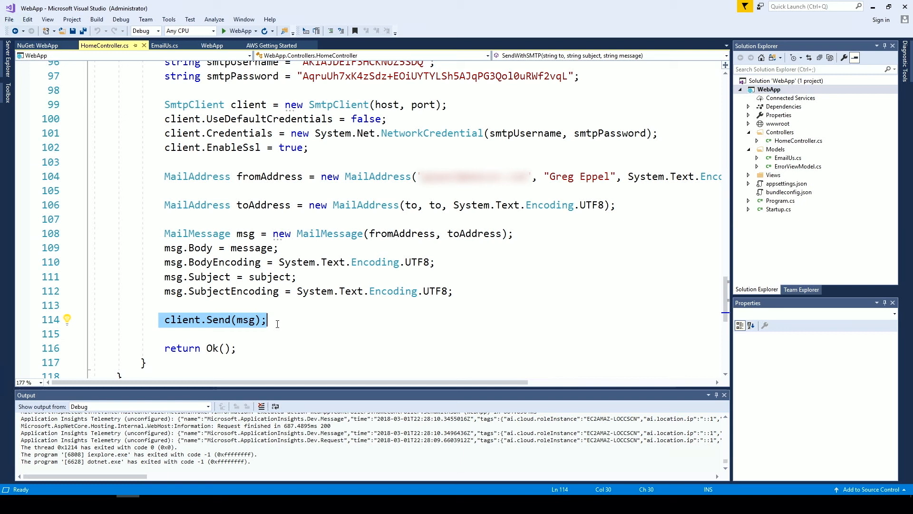
pyautogui.moveTo(274, 336)
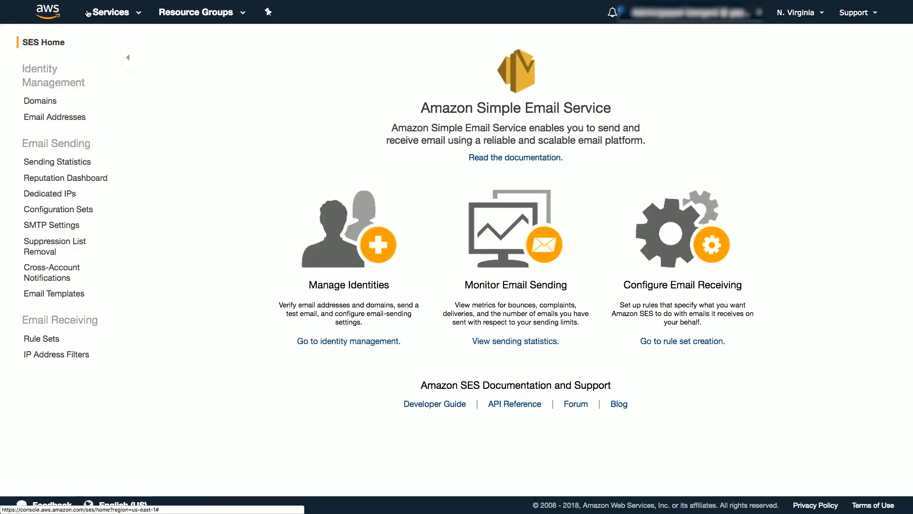
pyautogui.moveTo(22, 235)
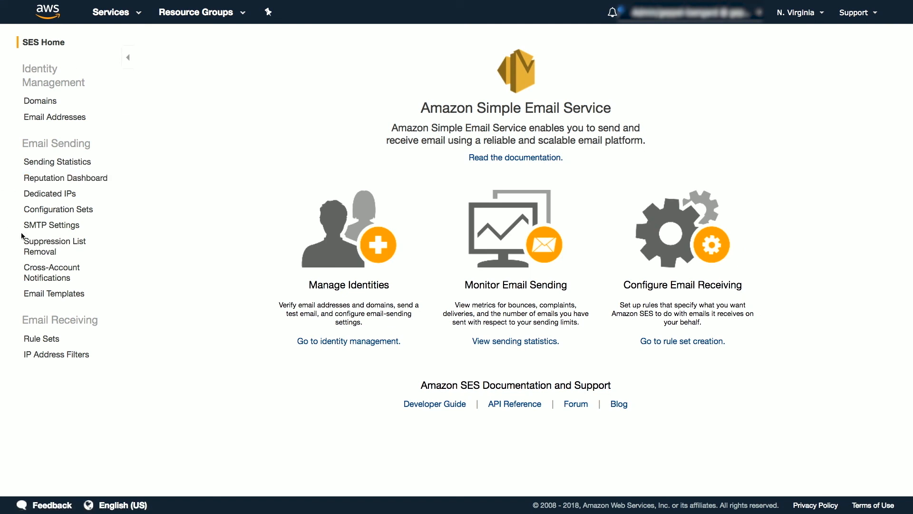
# Step: View SES Sending Statistics: 4 of 200 sent, 2% quota, with Deliveries and Rejects charts
pyautogui.click(57, 162)
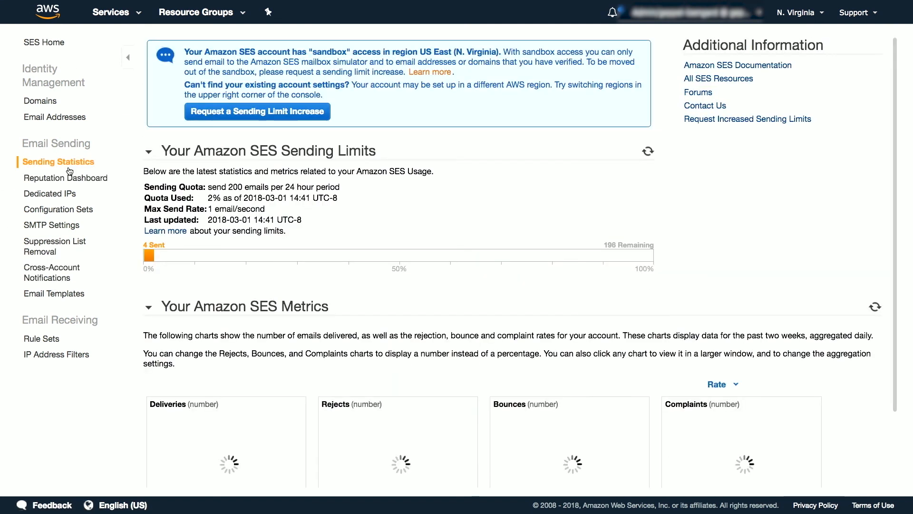
pyautogui.scroll(-3)
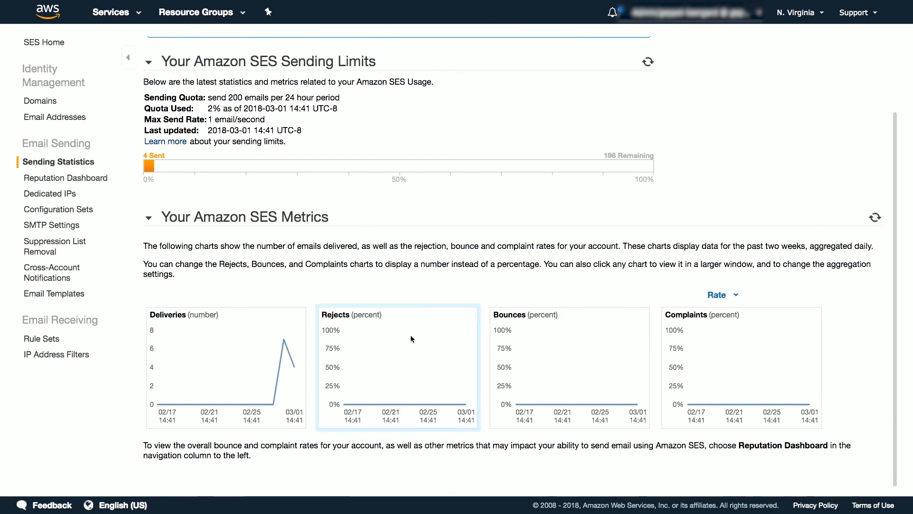